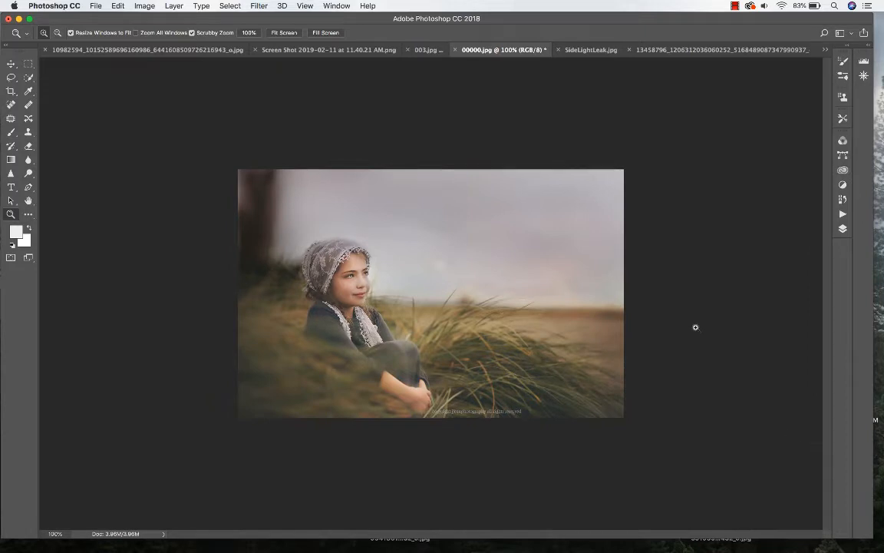
{"action": "mouse_move", "coordinate": [574, 244]}
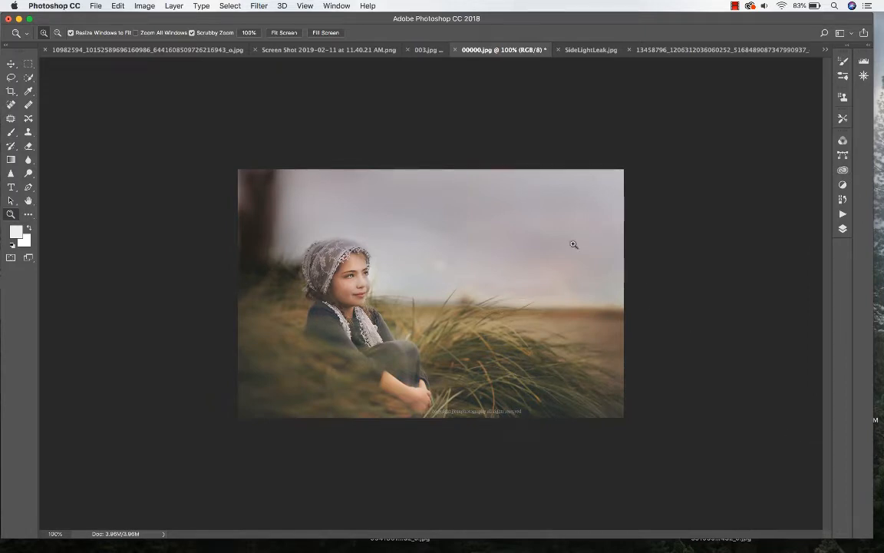
Switch to the 003.jpg sunset sky tab and detach it into a floating window.
{"action": "left_click", "coordinate": [428, 49]}
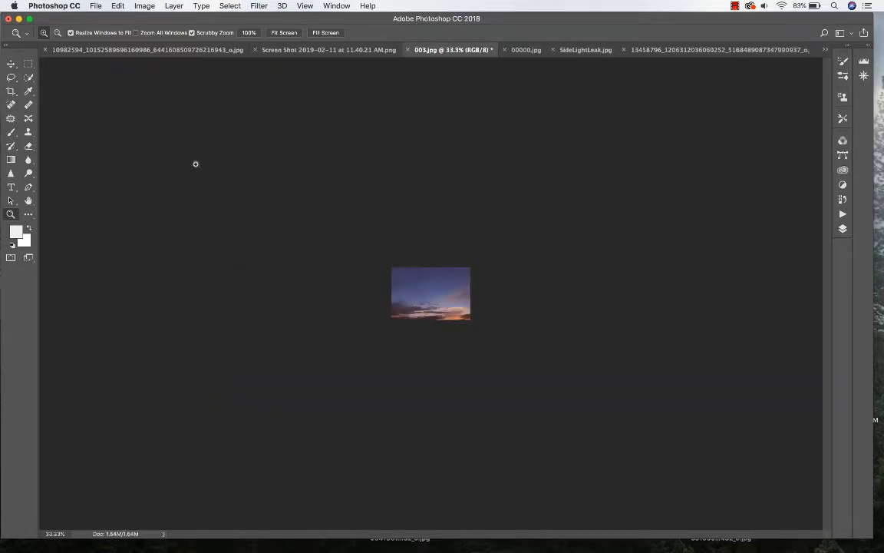
{"action": "mouse_move", "coordinate": [498, 350]}
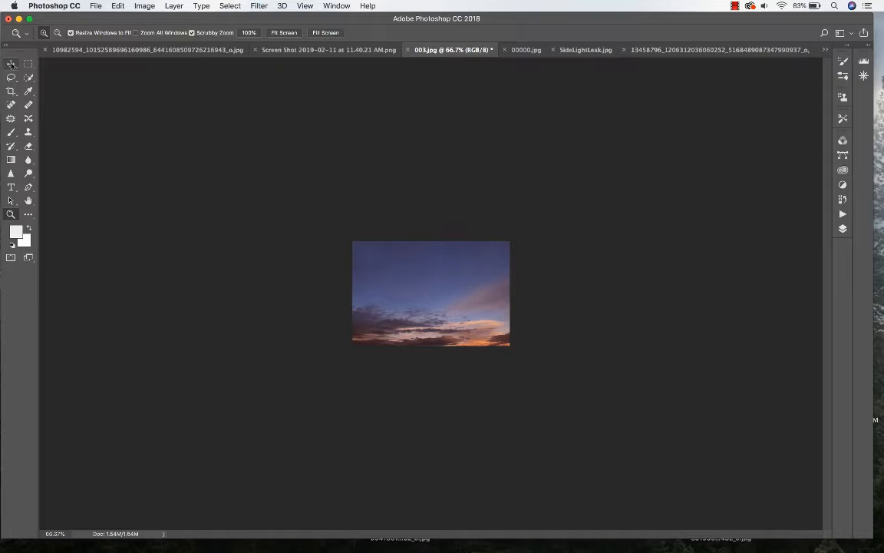
{"action": "mouse_move", "coordinate": [11, 65]}
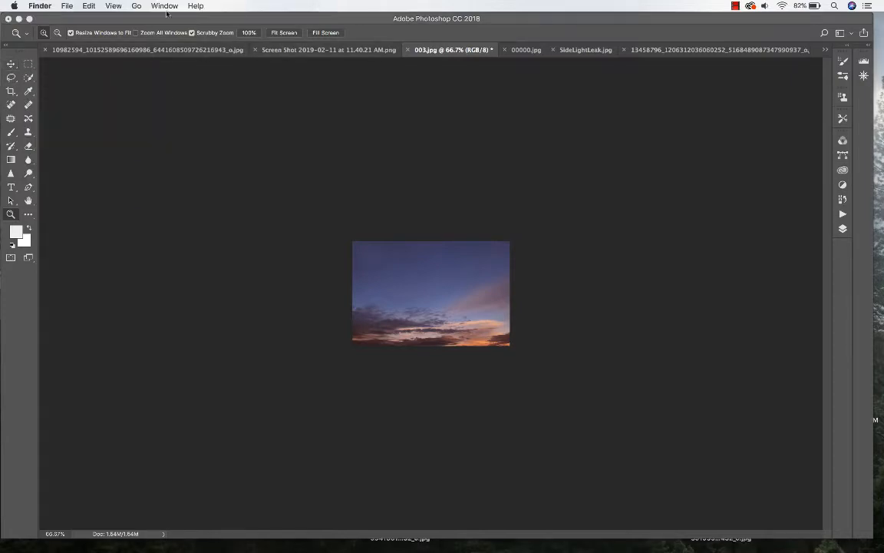
{"action": "left_click", "coordinate": [337, 6]}
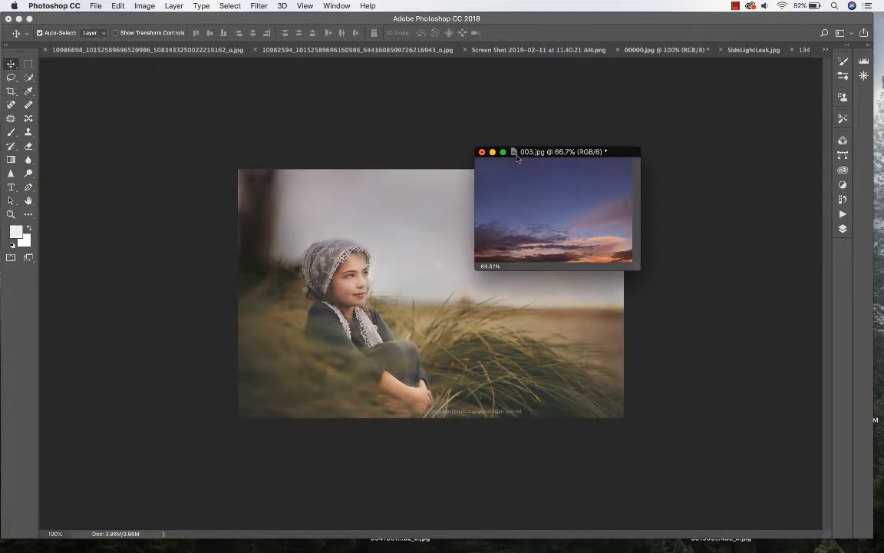
Move the floating sunset sky window aside to uncover the girl-in-grass photo.
{"action": "left_click_drag", "start_coordinate": [556, 151], "coordinate": [483, 68]}
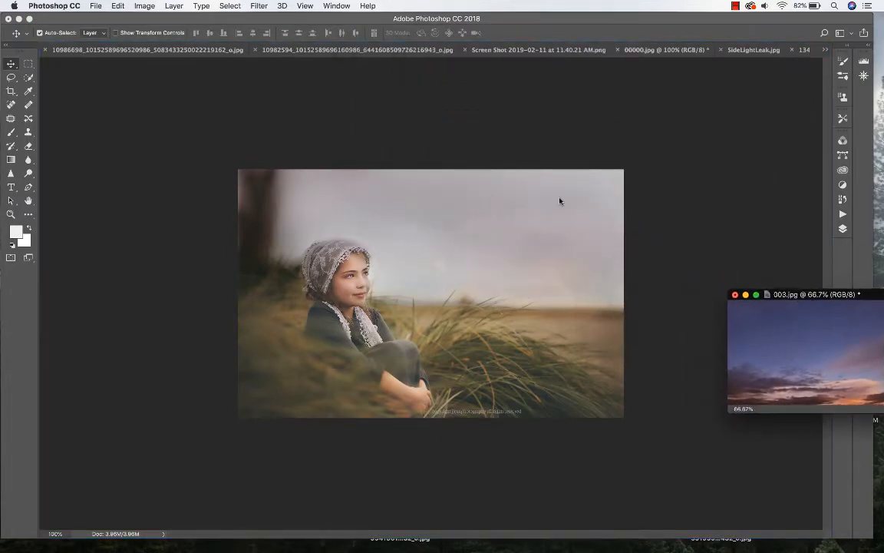
{"action": "mouse_move", "coordinate": [510, 292]}
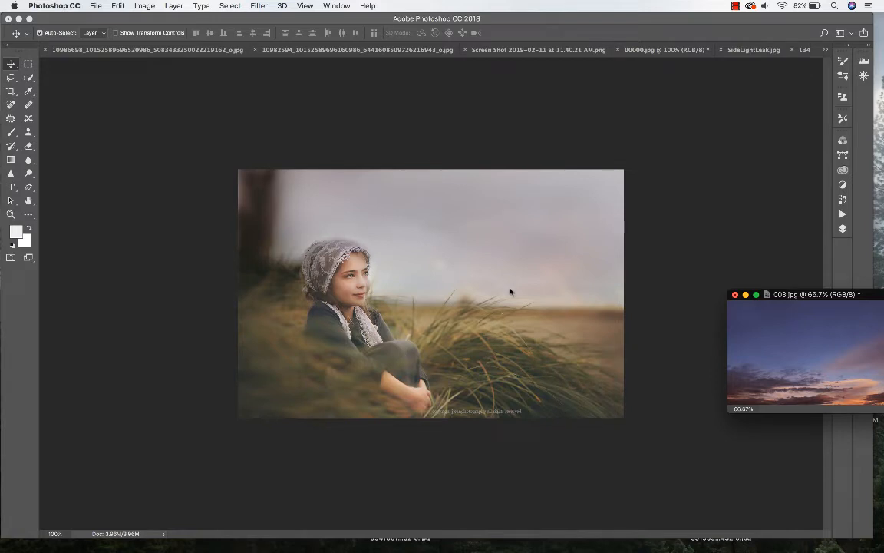
{"action": "mouse_move", "coordinate": [809, 351]}
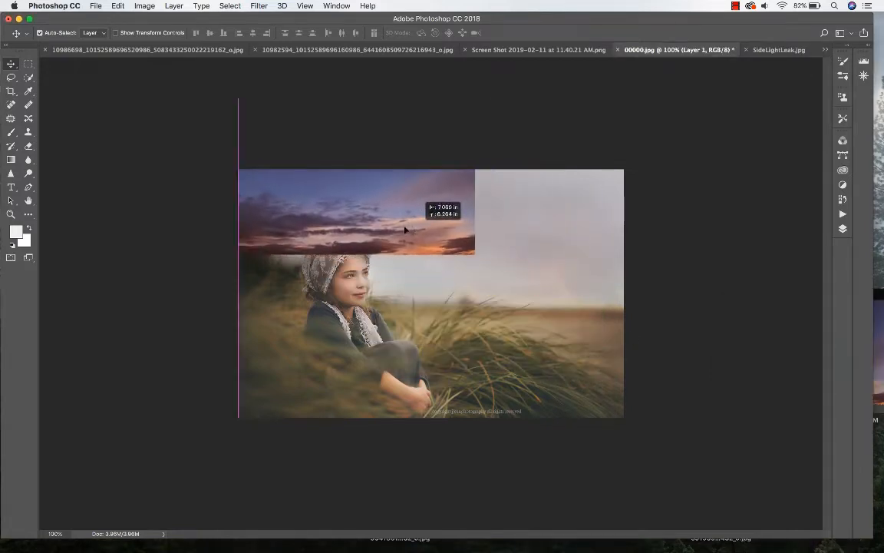
Free Transform the sky layer, stretching it across the portrait's upper portion.
{"action": "left_click", "coordinate": [118, 5]}
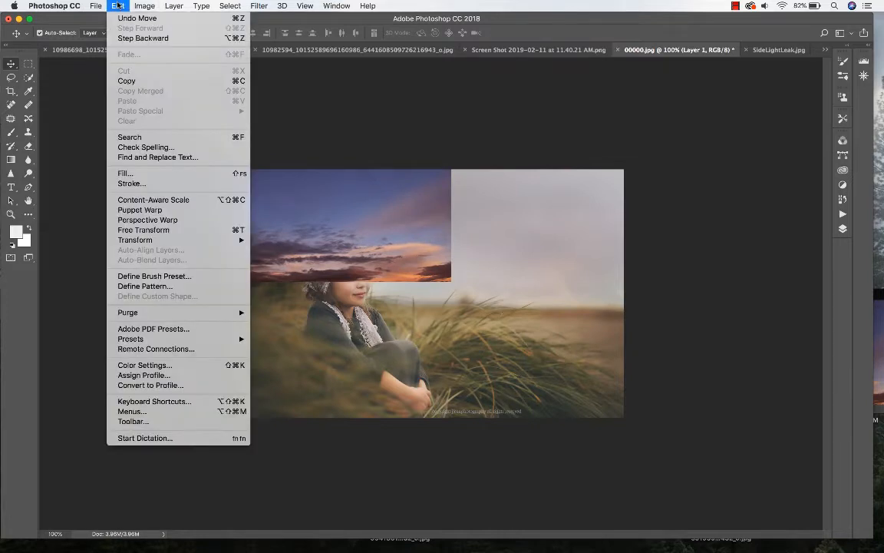
{"action": "left_click", "coordinate": [143, 230]}
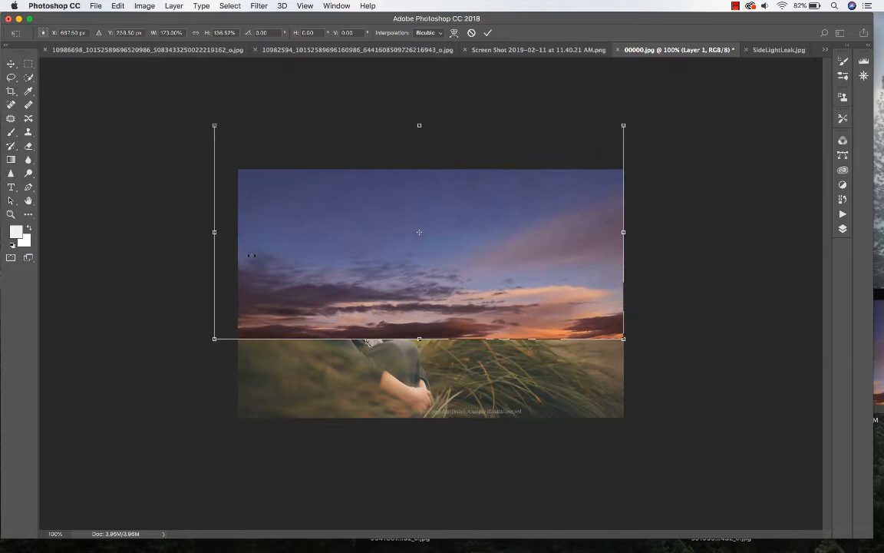
{"action": "left_click_drag", "start_coordinate": [214, 232], "coordinate": [238, 232]}
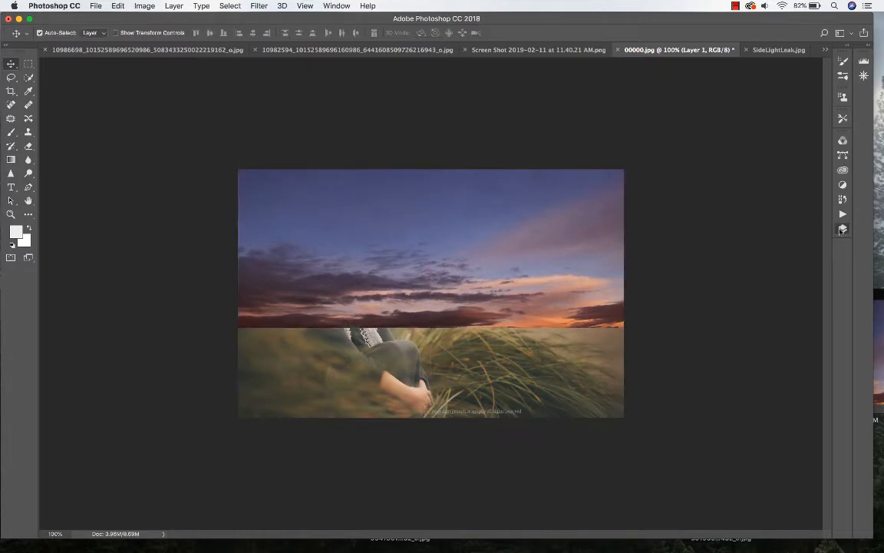
Set Layer 1's blend mode to Multiply.
{"action": "left_click", "coordinate": [843, 228]}
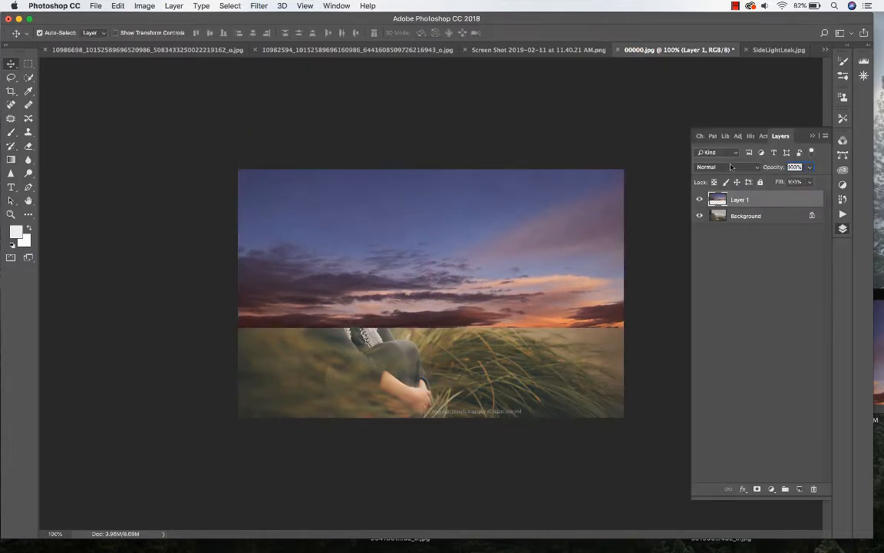
{"action": "left_click", "coordinate": [718, 167]}
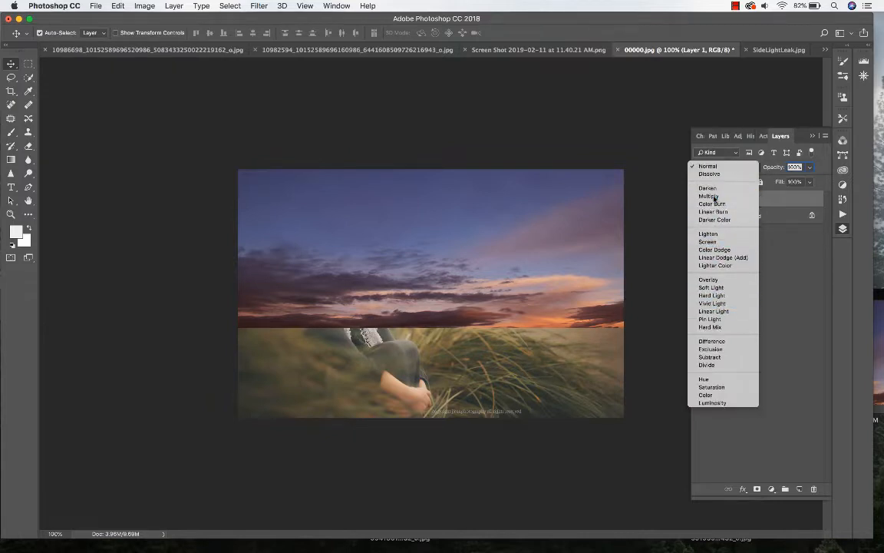
{"action": "left_click", "coordinate": [708, 197]}
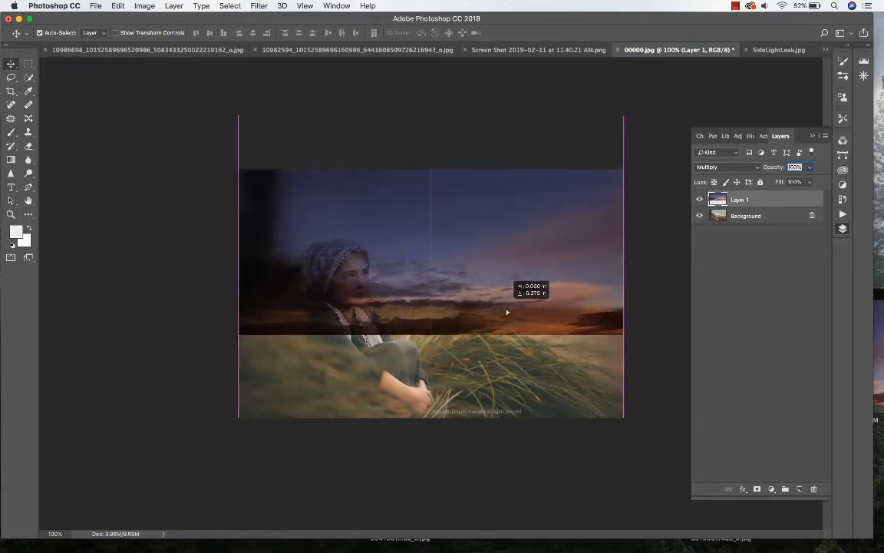
Reposition the sky layer so its lower edge meets the grass.
{"action": "left_click_drag", "start_coordinate": [507, 311], "coordinate": [513, 292]}
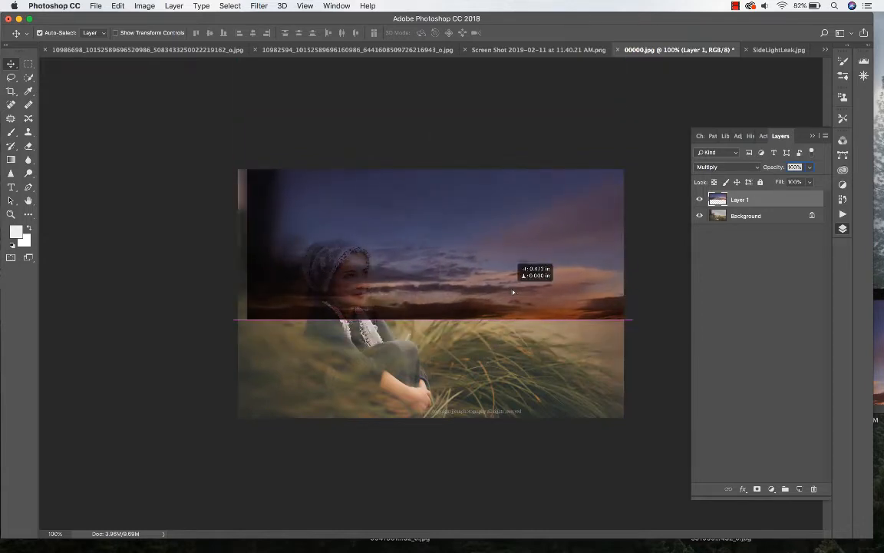
{"action": "left_click_drag", "start_coordinate": [513, 292], "coordinate": [513, 265]}
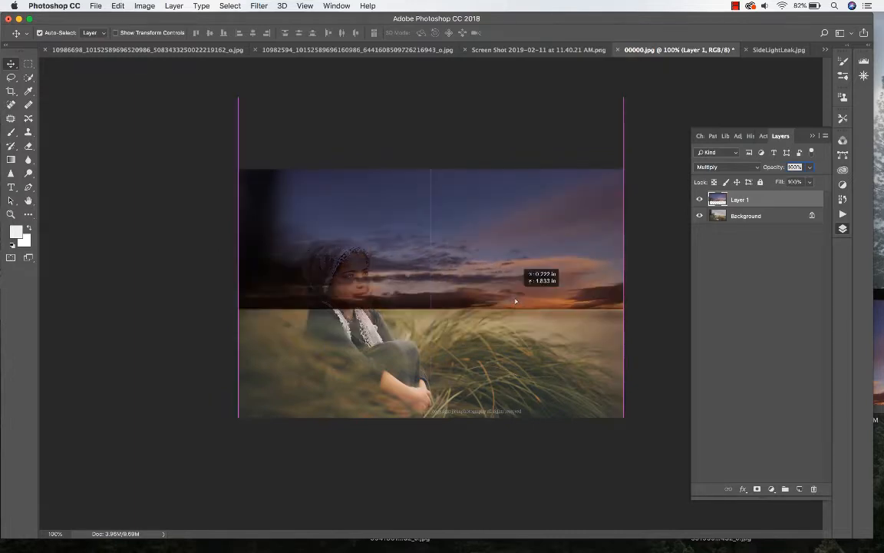
{"action": "left_click_drag", "start_coordinate": [516, 300], "coordinate": [578, 304]}
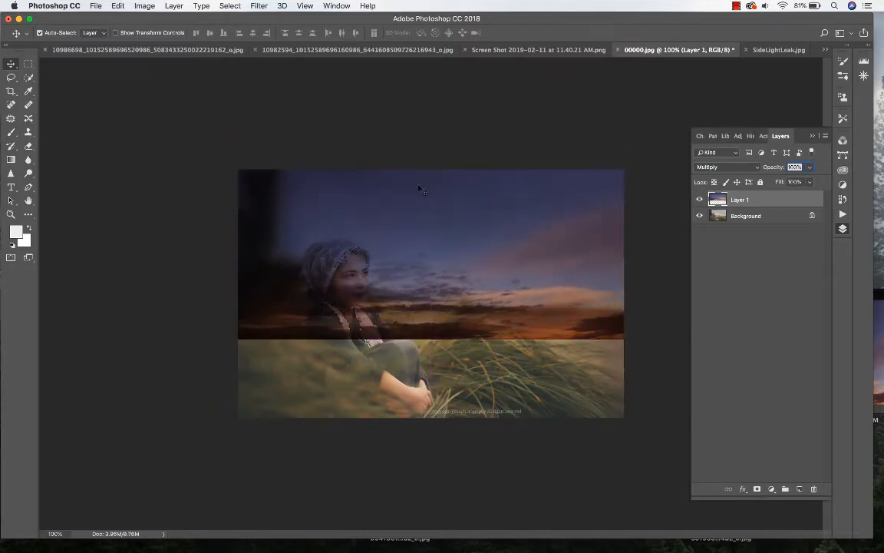
Apply a Gaussian Blur of about 5.2 px radius to the sky layer.
{"action": "left_click", "coordinate": [258, 6]}
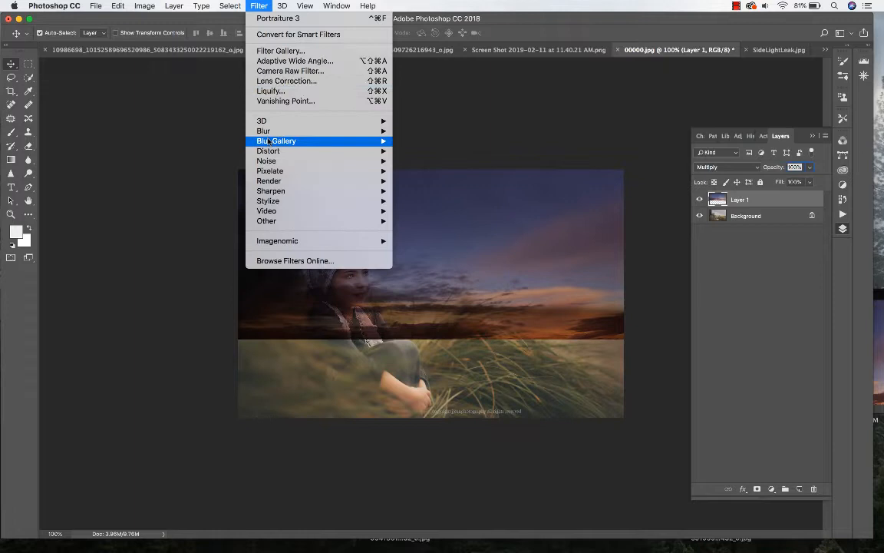
{"action": "mouse_move", "coordinate": [263, 131]}
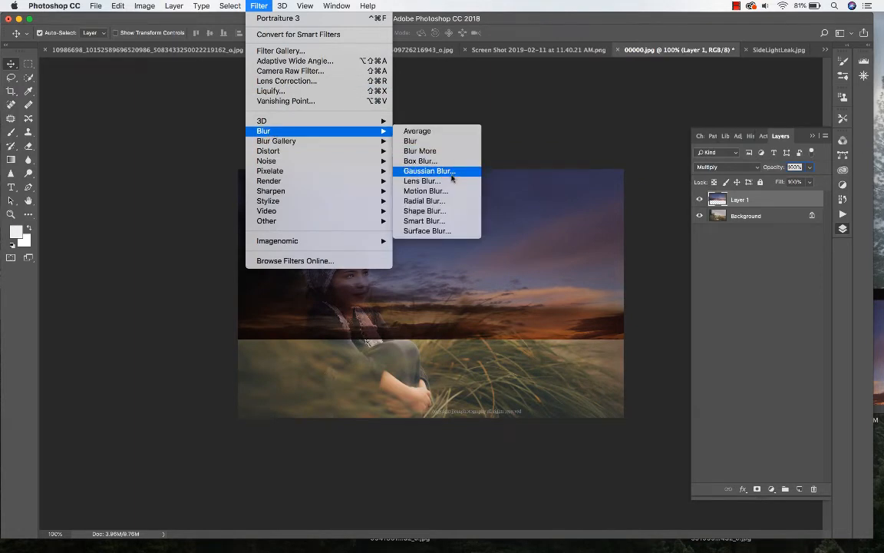
{"action": "left_click", "coordinate": [428, 170]}
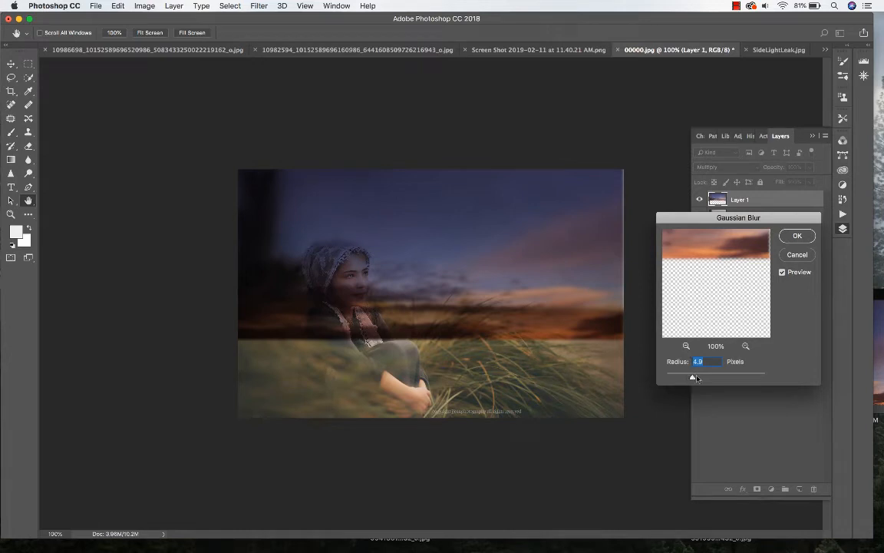
{"action": "left_click_drag", "start_coordinate": [693, 376], "coordinate": [699, 376]}
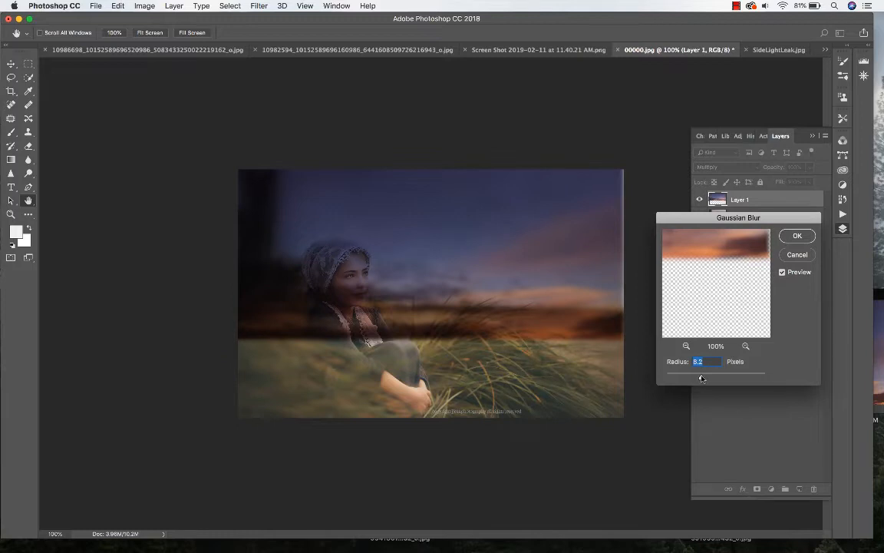
{"action": "left_click", "coordinate": [797, 236]}
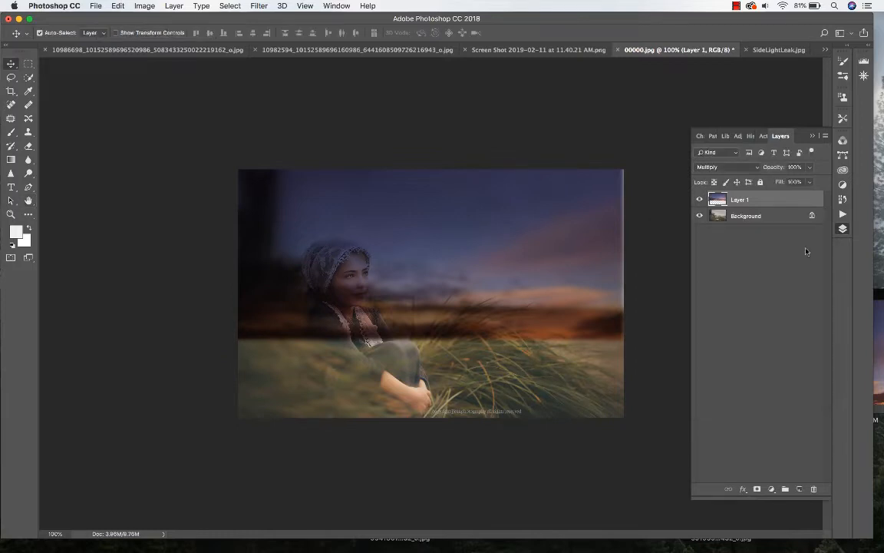
Widen the blurred sky with Free Transform and lower its opacity to 76%.
{"action": "left_click", "coordinate": [118, 5]}
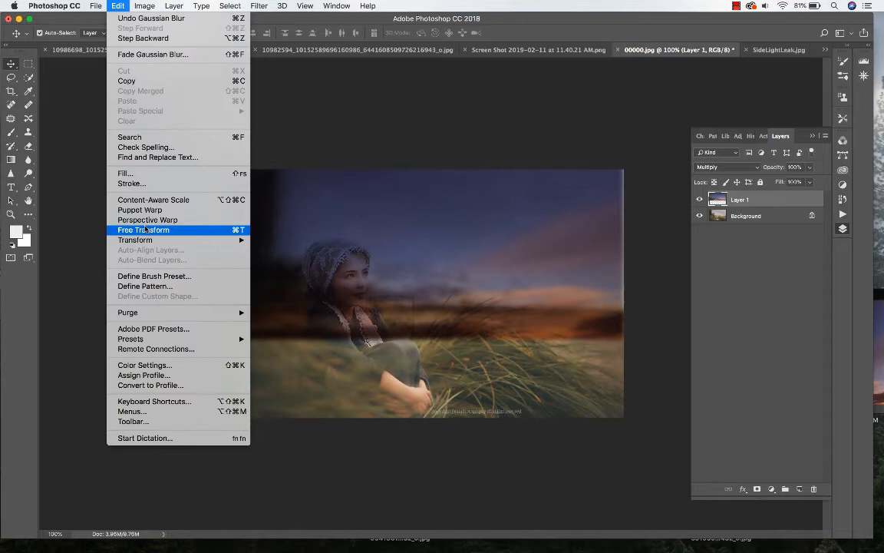
{"action": "left_click", "coordinate": [144, 229]}
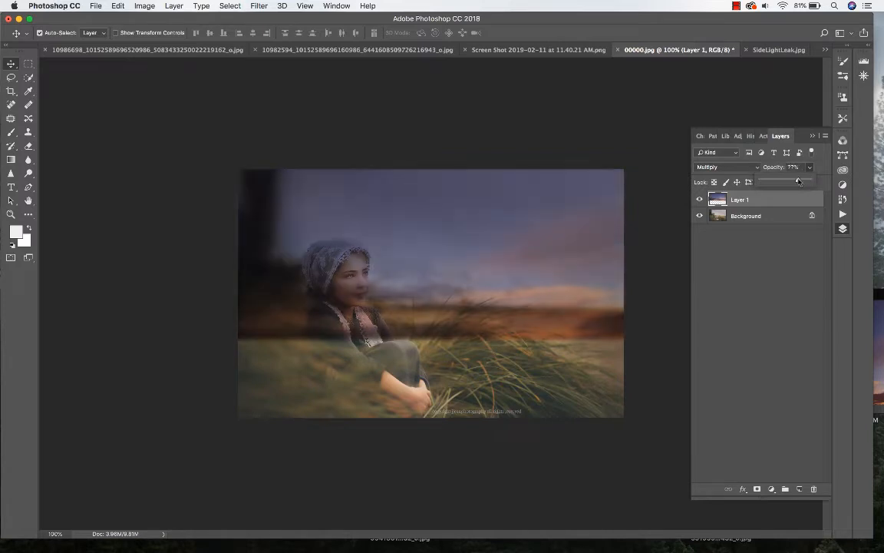
{"action": "left_click", "coordinate": [10, 132]}
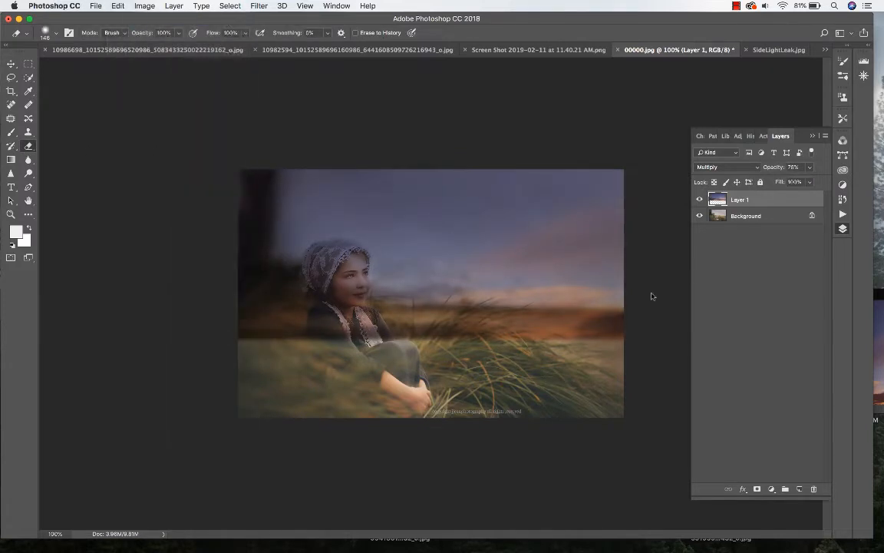
Add a layer mask and paint black with a soft, low-opacity brush over girl and grass.
{"action": "left_click", "coordinate": [756, 489]}
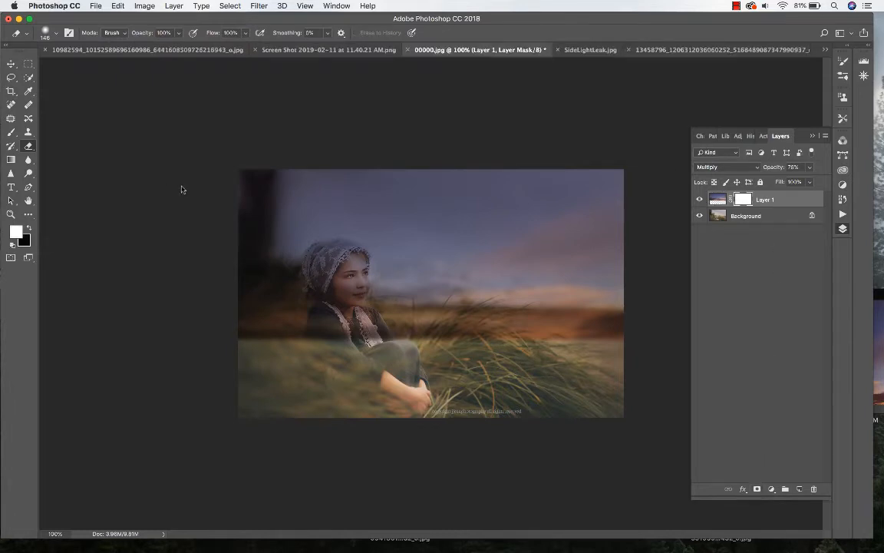
{"action": "left_click", "coordinate": [114, 32]}
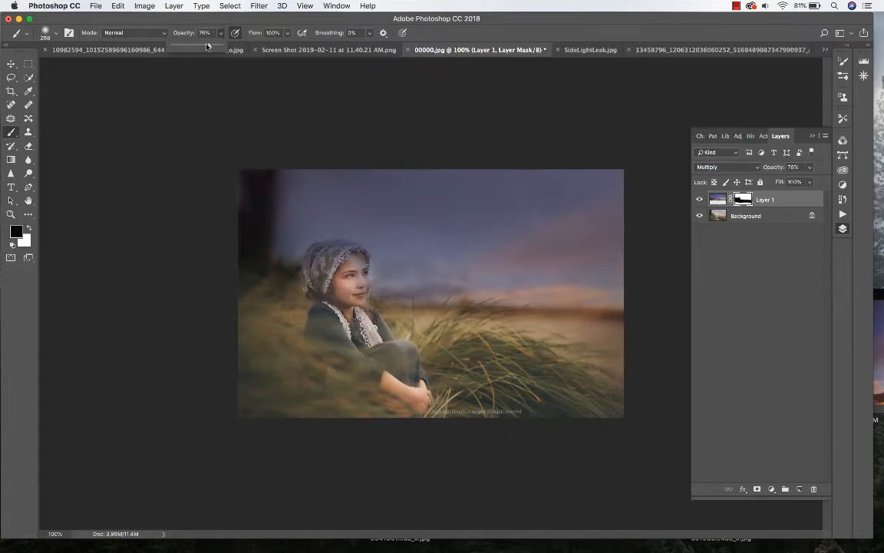
{"action": "left_click", "coordinate": [45, 33]}
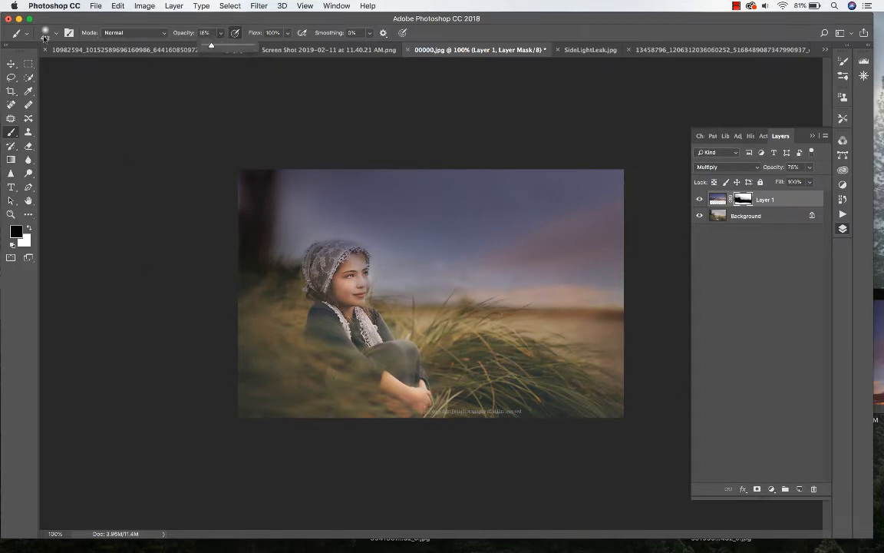
{"action": "left_click", "coordinate": [56, 32]}
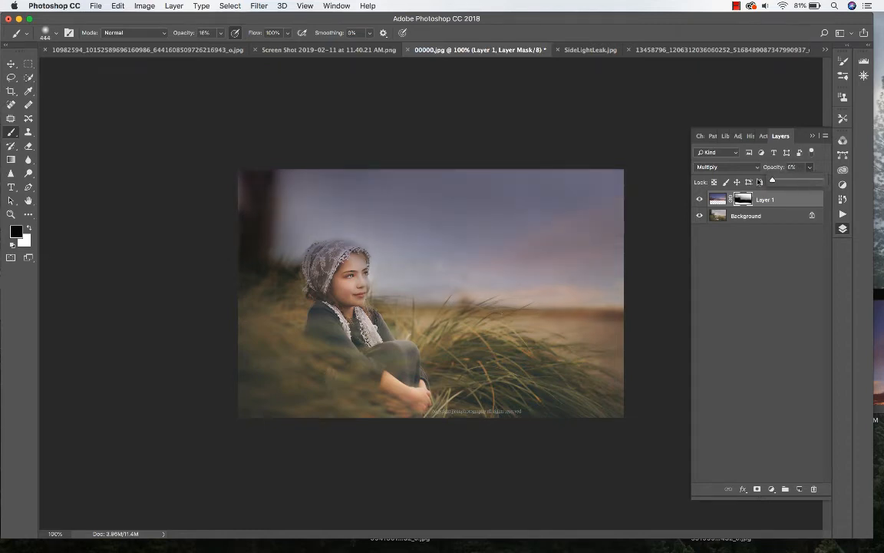
Set the sky layer's opacity to about 82%.
{"action": "left_click", "coordinate": [796, 167]}
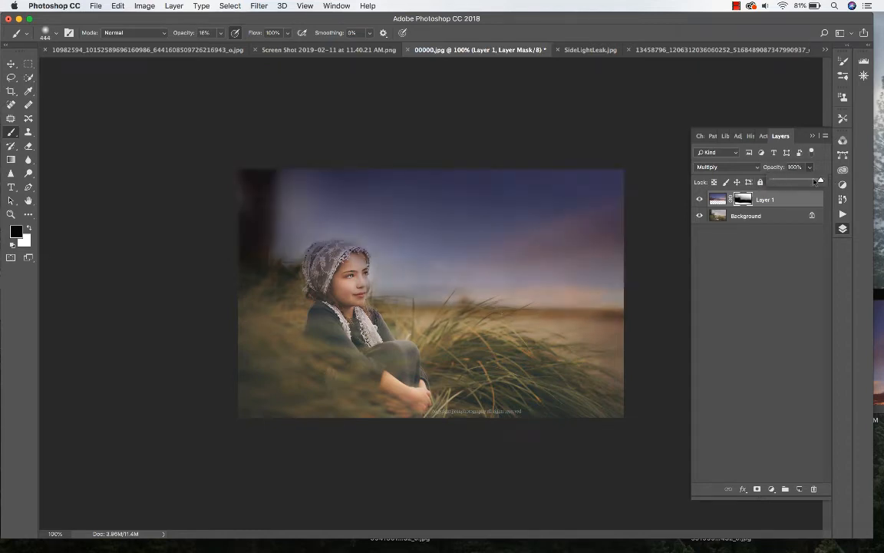
{"action": "left_click_drag", "start_coordinate": [810, 182], "coordinate": [806, 182]}
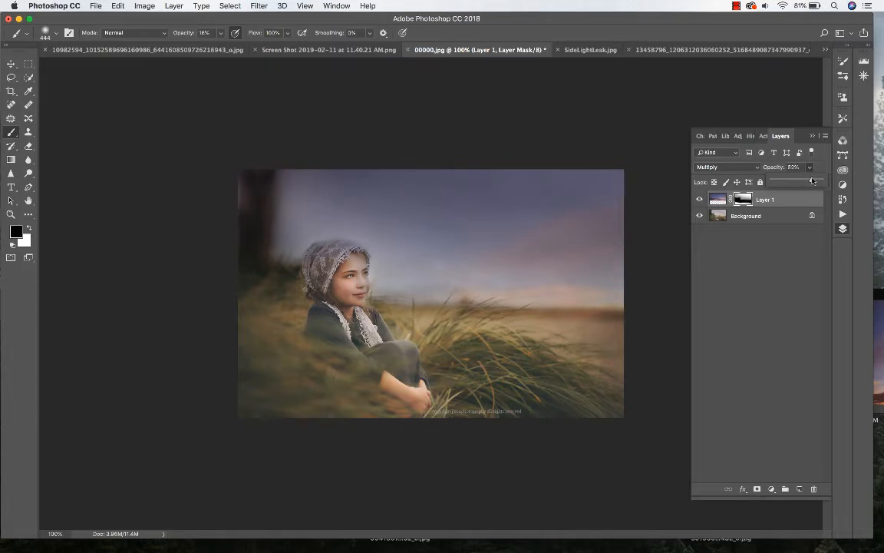
{"action": "left_click_drag", "start_coordinate": [810, 182], "coordinate": [807, 182]}
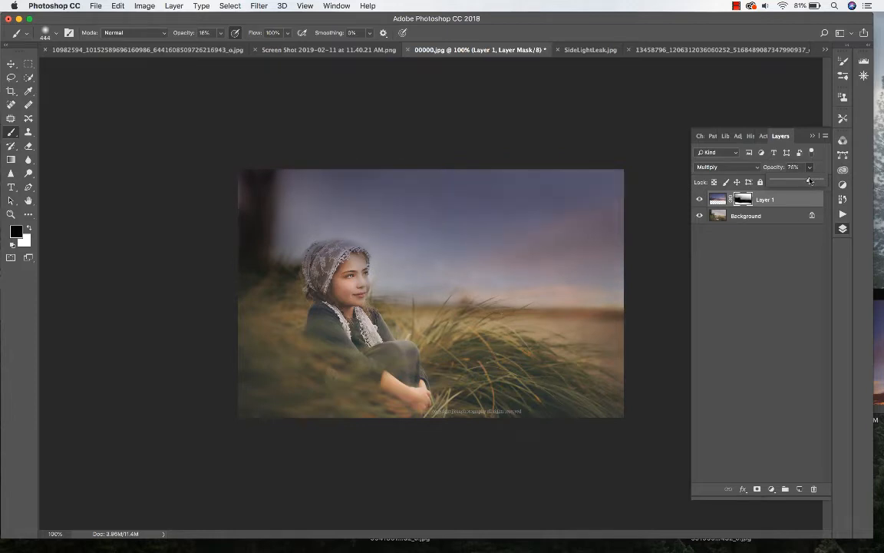
{"action": "mouse_move", "coordinate": [678, 240]}
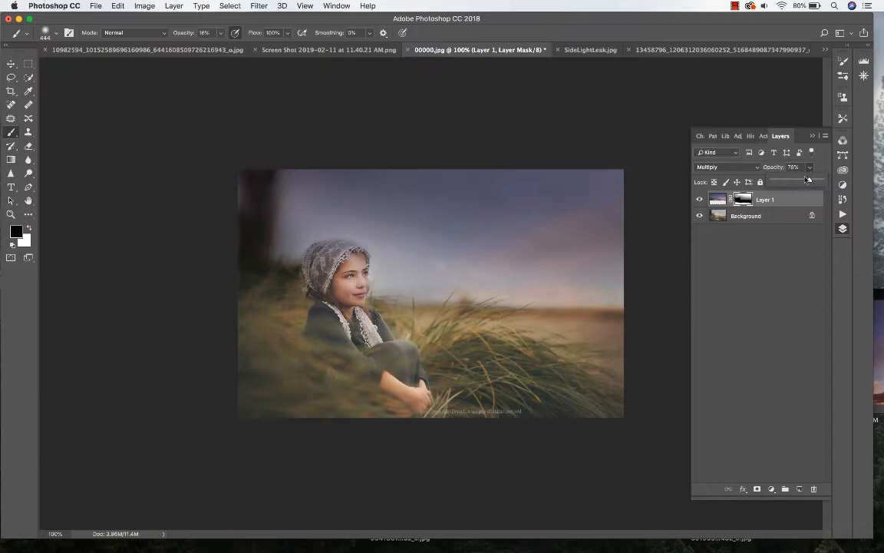
Lower Layer 1 opacity to 64% and toggle its visibility off and on to compare.
{"action": "left_click_drag", "start_coordinate": [808, 182], "coordinate": [804, 182]}
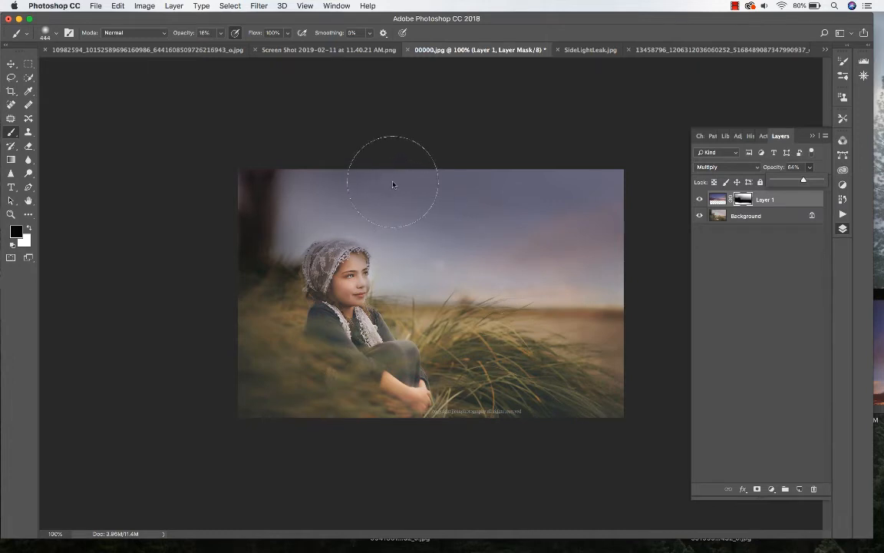
{"action": "mouse_move", "coordinate": [478, 211]}
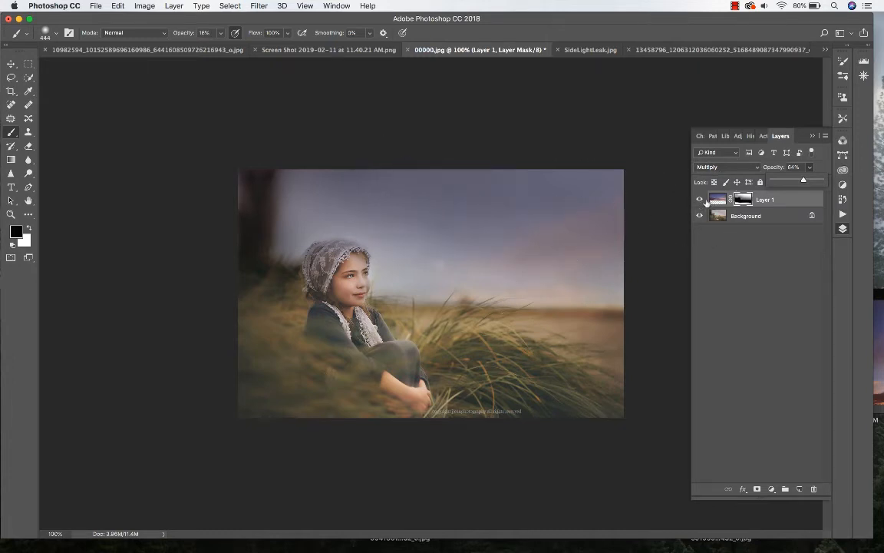
{"action": "left_click", "coordinate": [698, 200]}
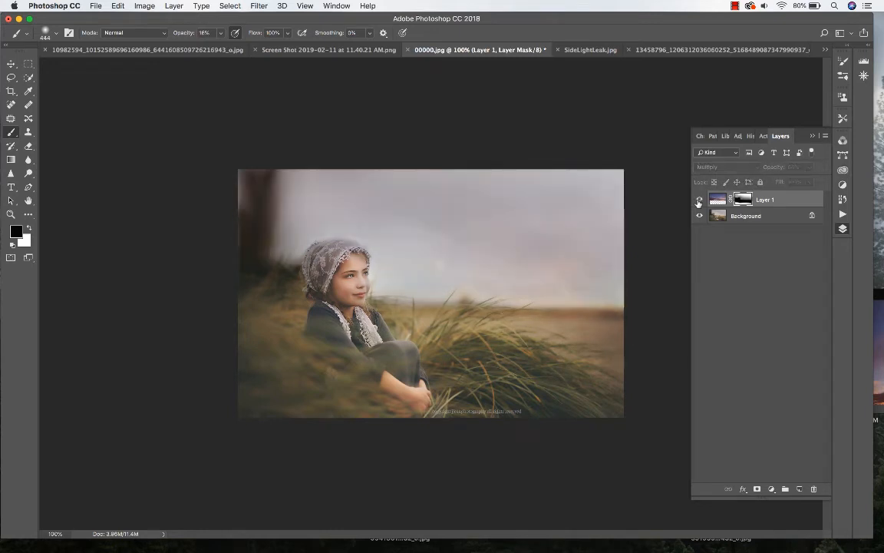
{"action": "left_click", "coordinate": [699, 199]}
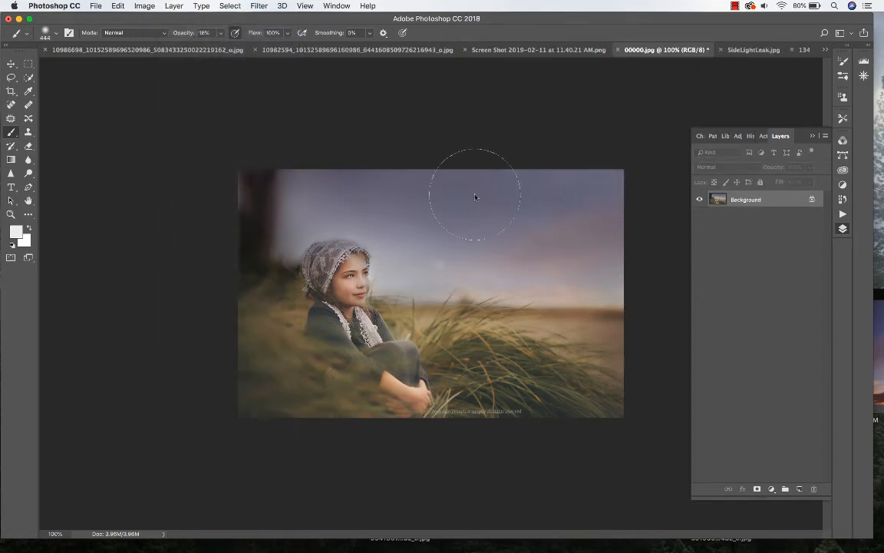
{"action": "mouse_move", "coordinate": [433, 231]}
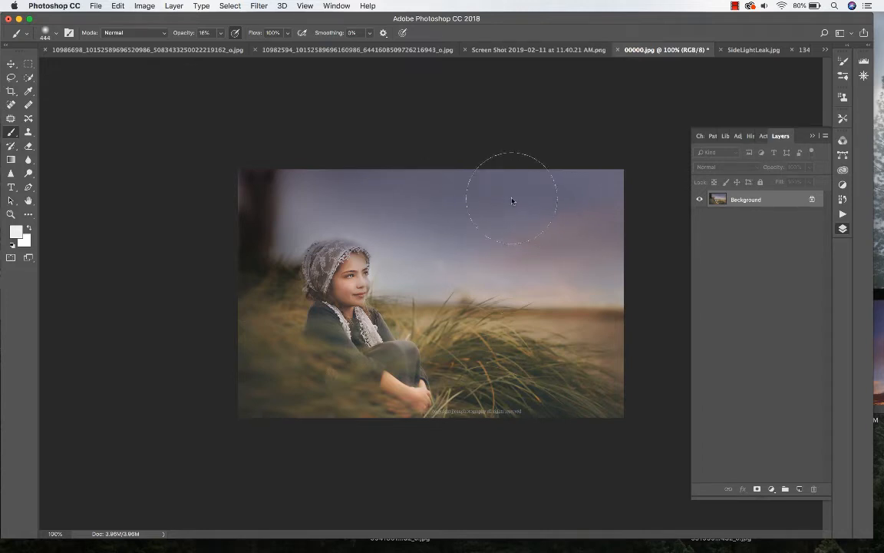
Run the 'Simple' action from JeansClassicColorCollection and review its new tone layers.
{"action": "left_click", "coordinate": [769, 136]}
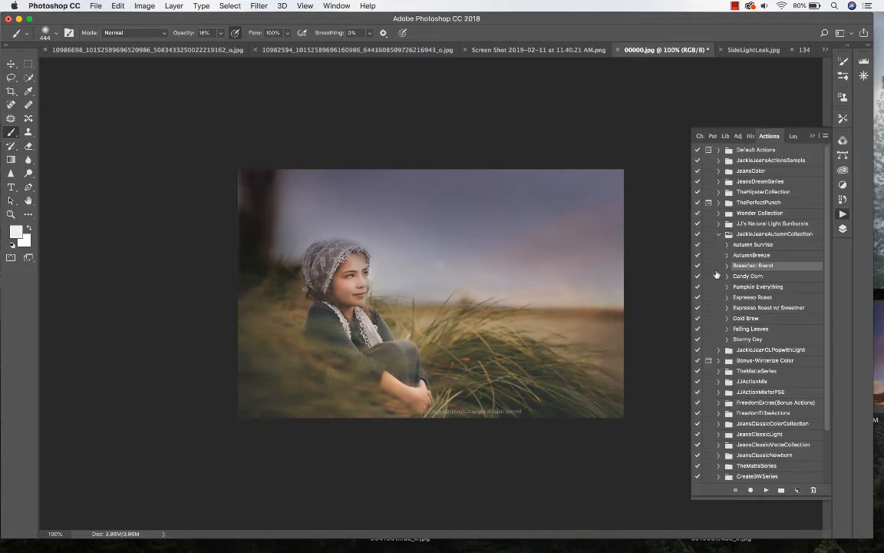
{"action": "left_click", "coordinate": [718, 233]}
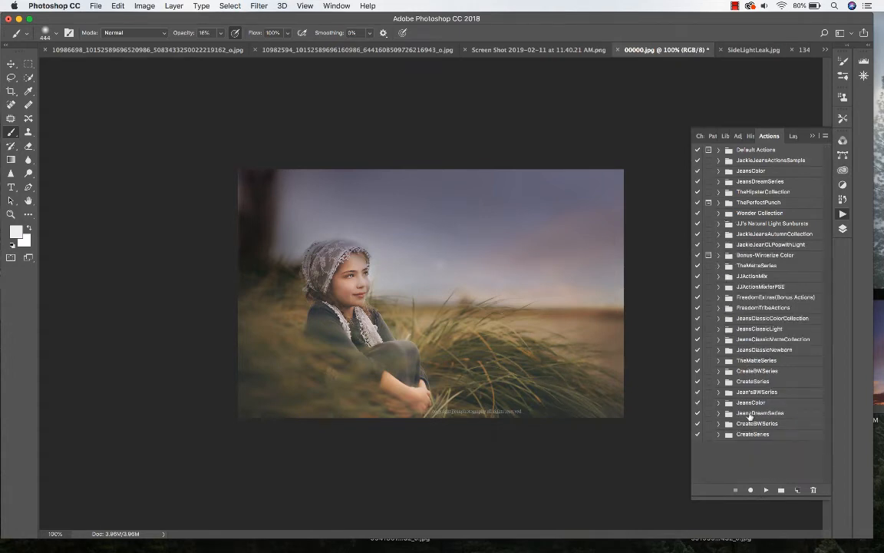
{"action": "left_click", "coordinate": [720, 318]}
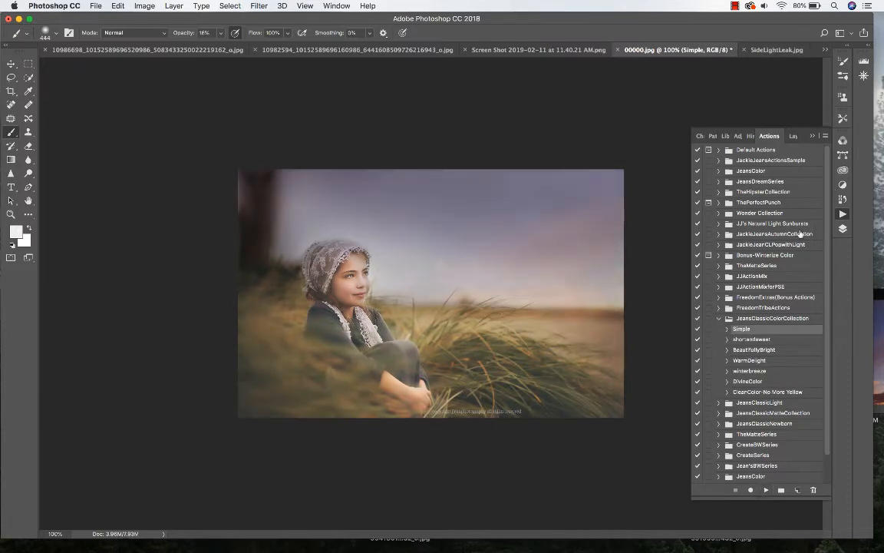
{"action": "left_click", "coordinate": [780, 136]}
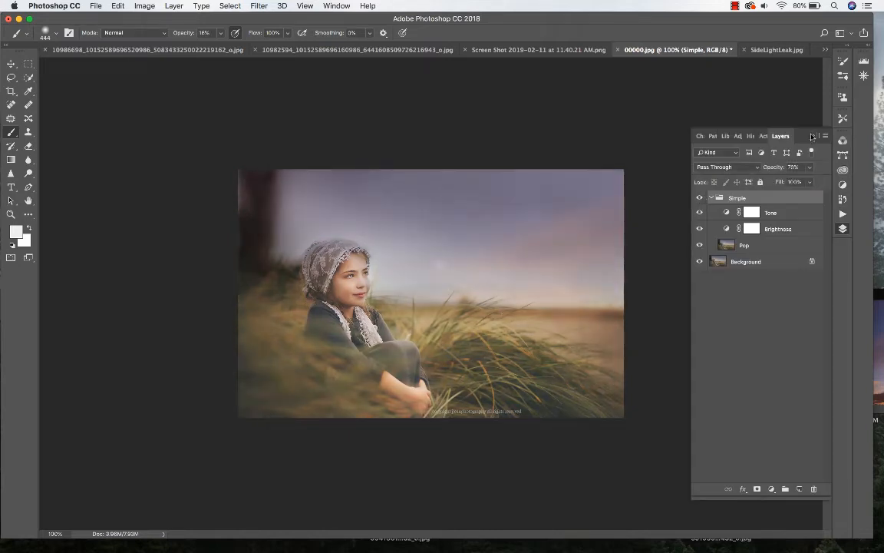
Compare History Snapshots 3 and 2, then switch to the SideLightLeak.jpg document.
{"action": "left_click", "coordinate": [755, 136]}
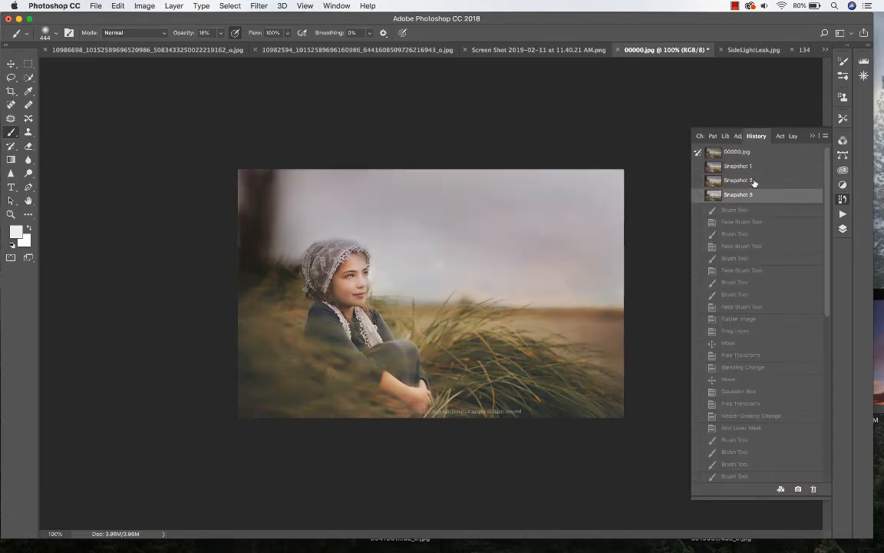
{"action": "left_click", "coordinate": [738, 194]}
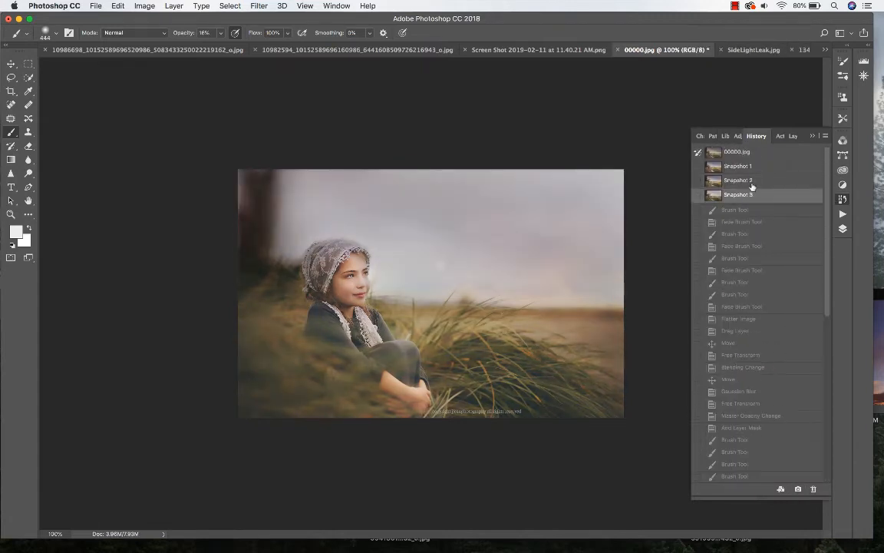
{"action": "left_click", "coordinate": [737, 179]}
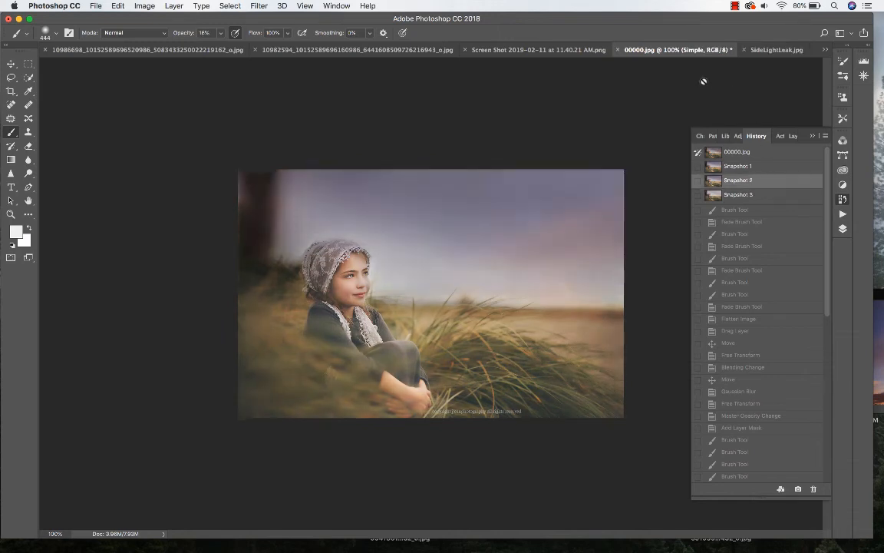
{"action": "left_click", "coordinate": [777, 49]}
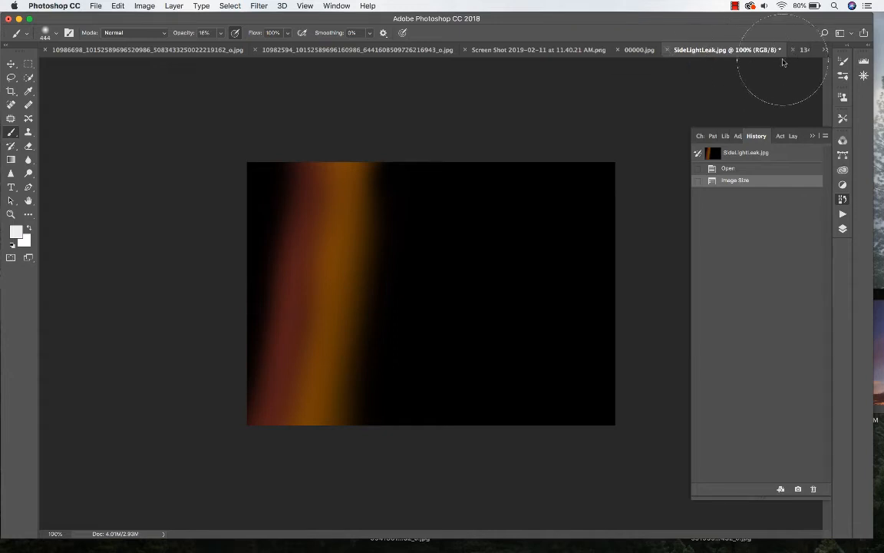
{"action": "mouse_move", "coordinate": [549, 167]}
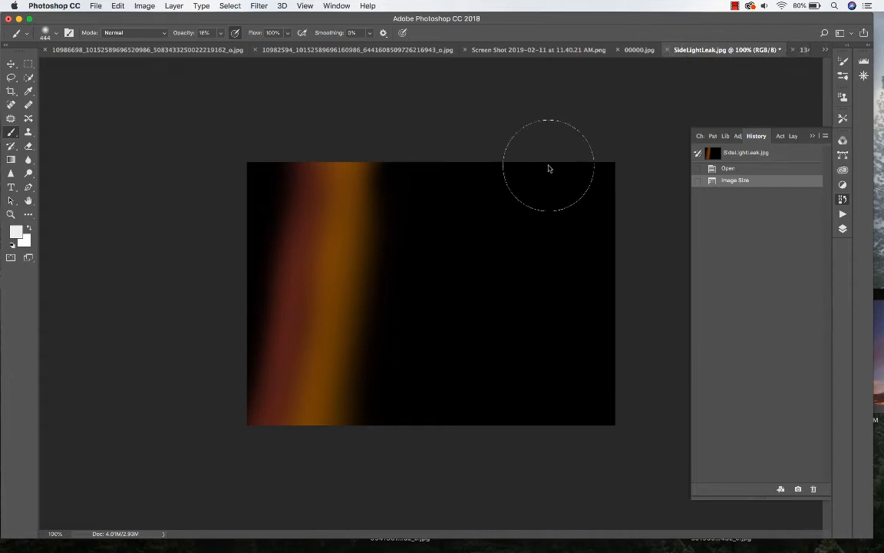
{"action": "mouse_move", "coordinate": [573, 218]}
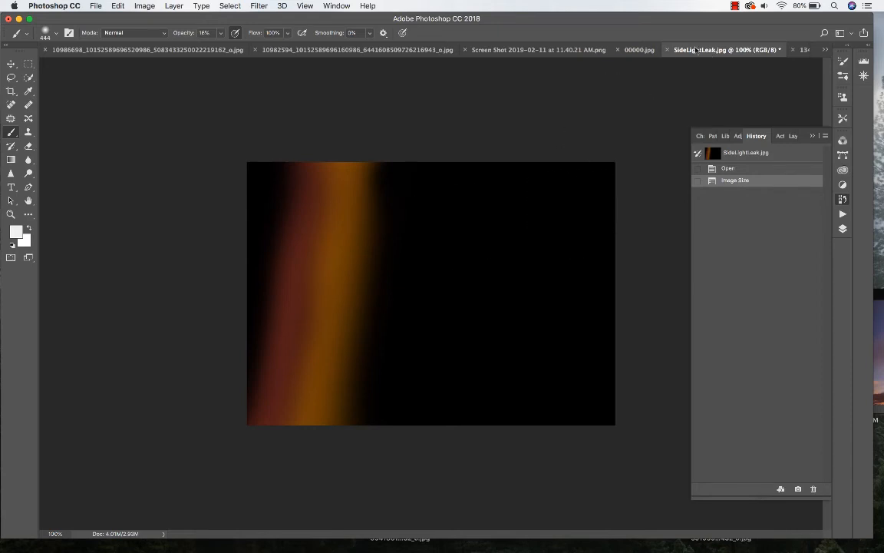
{"action": "mouse_move", "coordinate": [639, 49]}
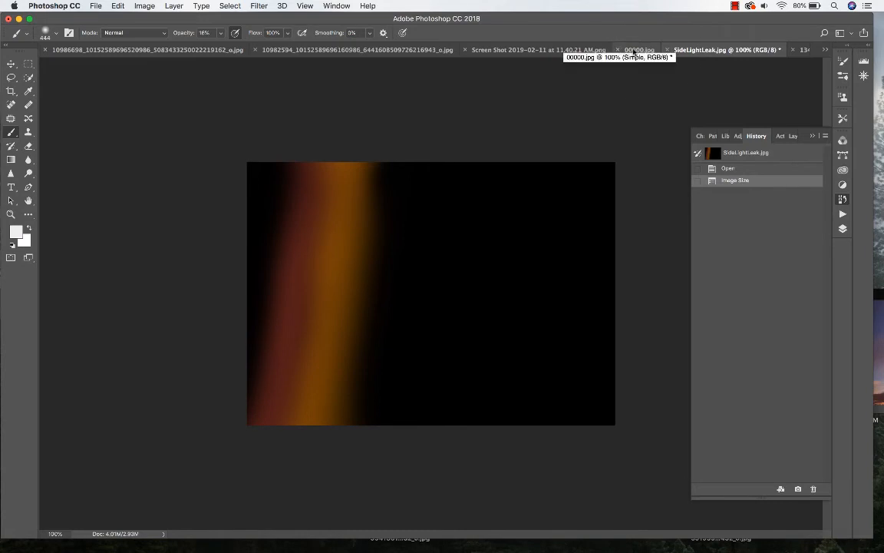
Switch past the finished sky portrait to the laughing blonde girl portrait document.
{"action": "left_click", "coordinate": [639, 49]}
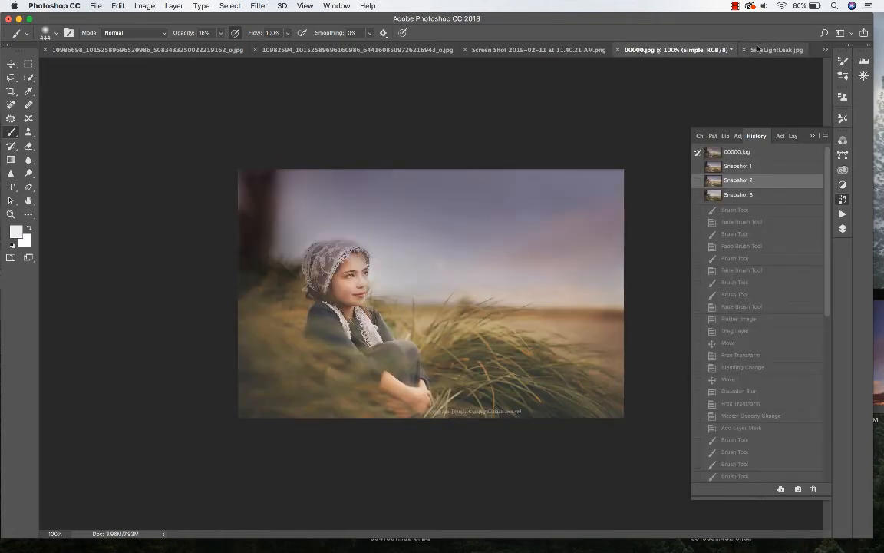
{"action": "left_click", "coordinate": [682, 49]}
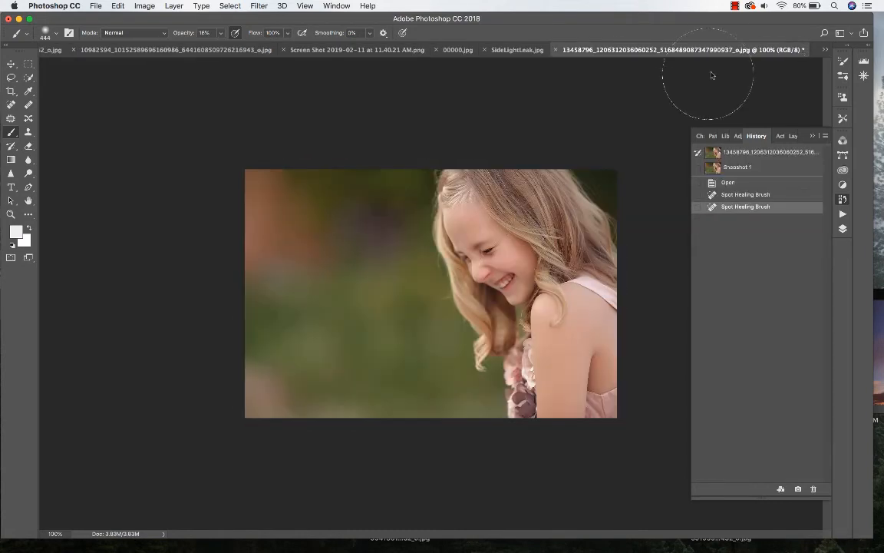
Place the SideLightLeak orange streak on the portrait, stretched to cover the canvas.
{"action": "left_click", "coordinate": [11, 64]}
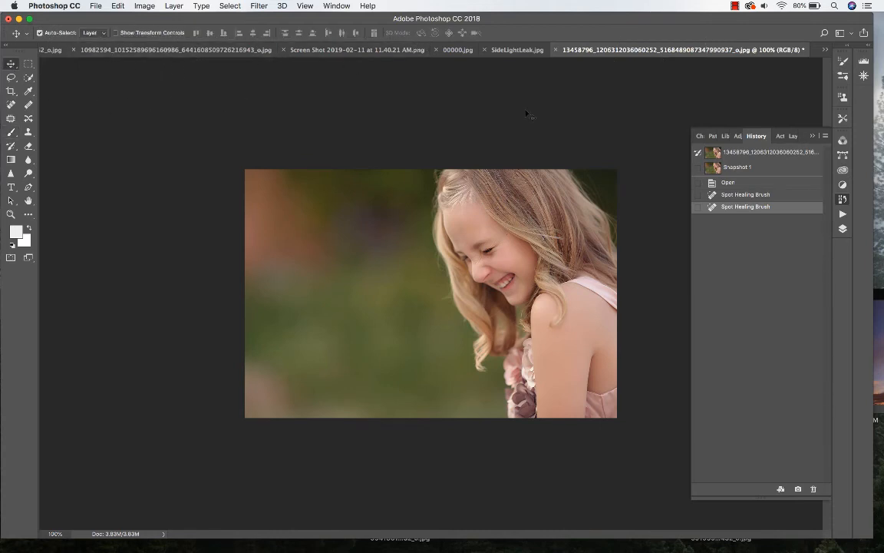
{"action": "mouse_move", "coordinate": [517, 49]}
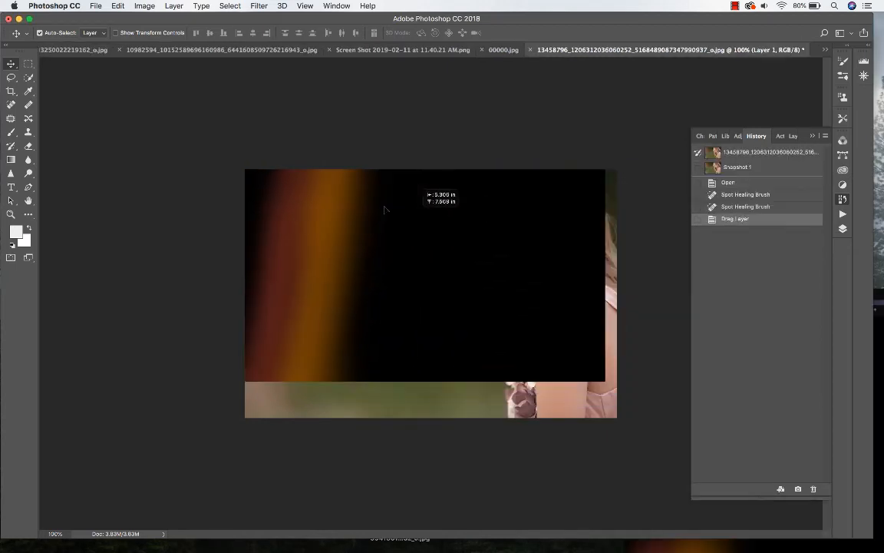
{"action": "left_click_drag", "start_coordinate": [384, 209], "coordinate": [392, 250]}
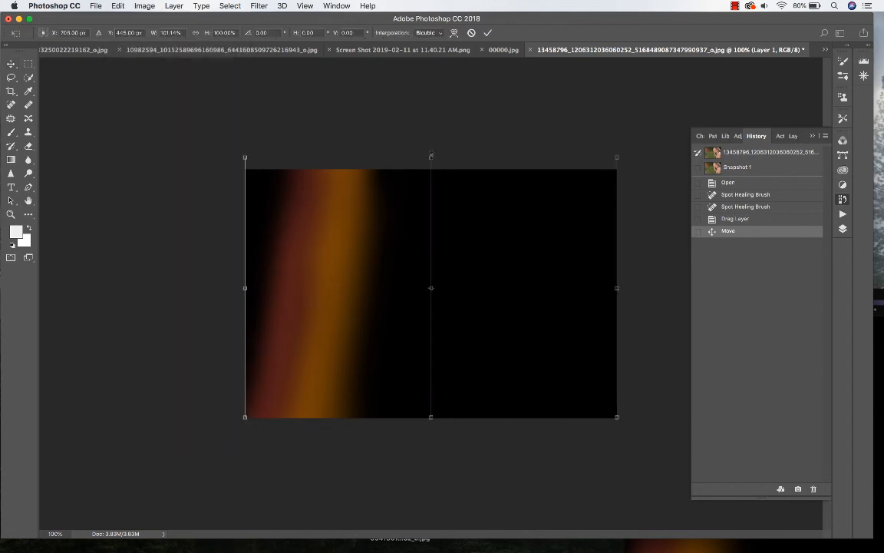
{"action": "key", "text": "Return"}
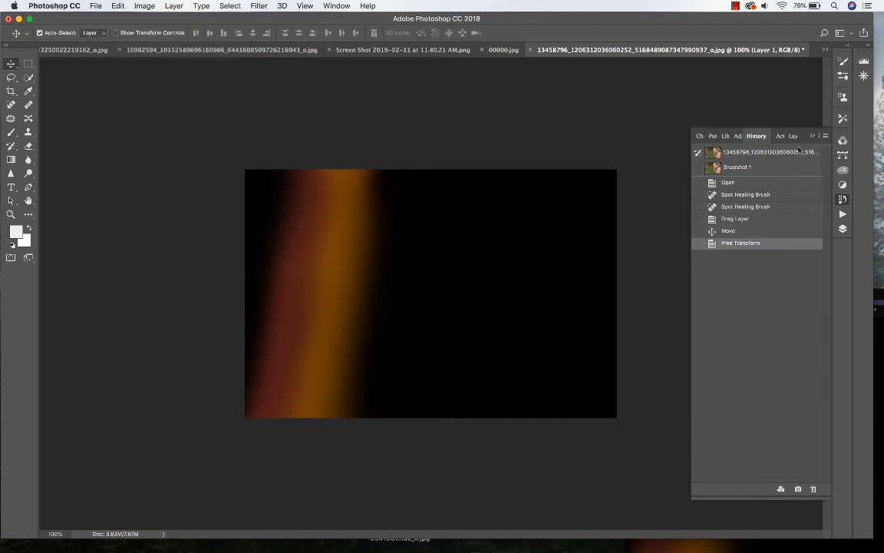
{"action": "left_click", "coordinate": [781, 136]}
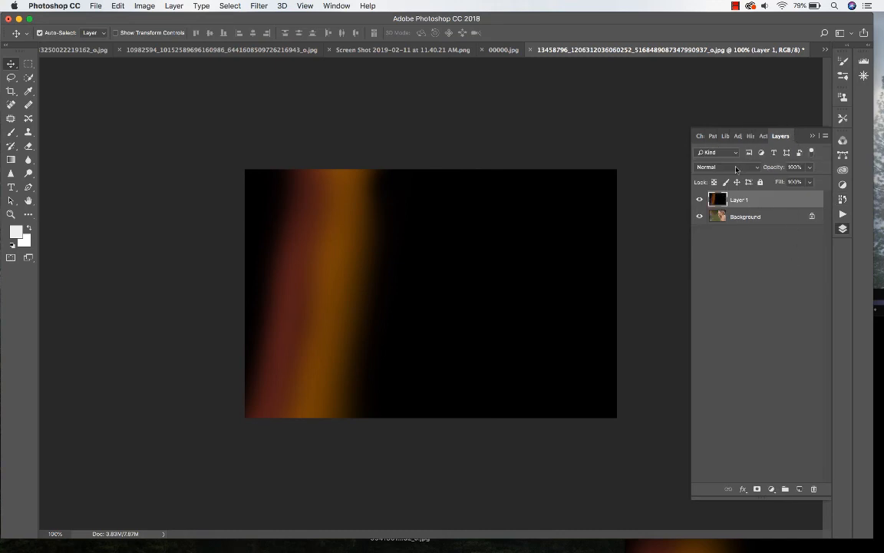
Screen-blend the light leak, shift it left, lower opacity to 71%, and flatten.
{"action": "left_click", "coordinate": [718, 166]}
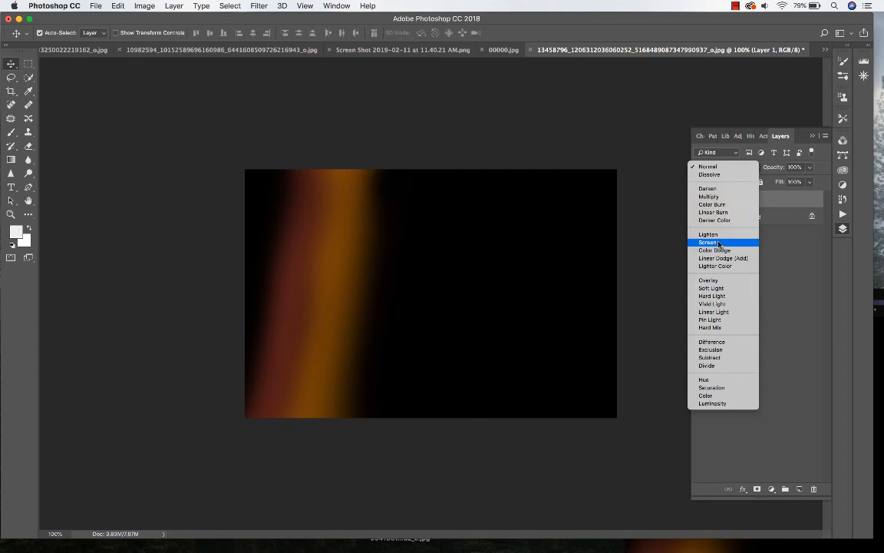
{"action": "left_click", "coordinate": [707, 243]}
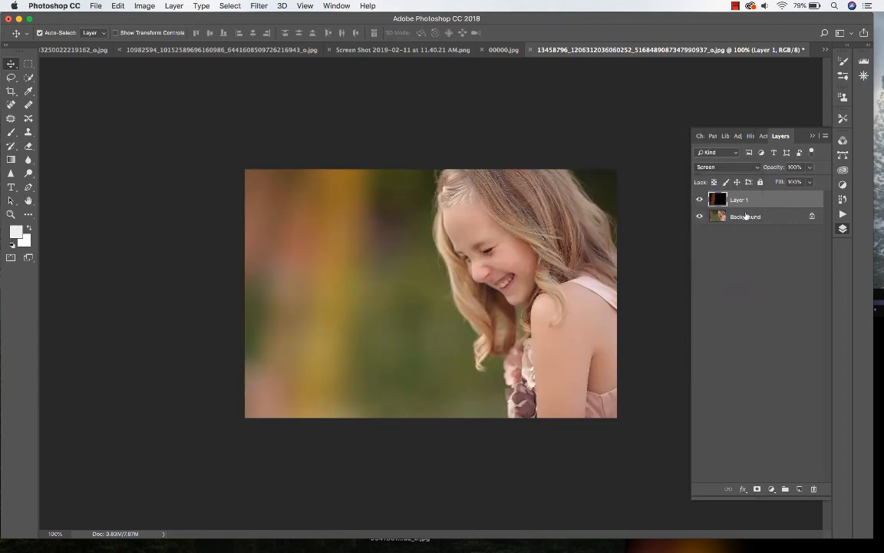
{"action": "left_click", "coordinate": [699, 199]}
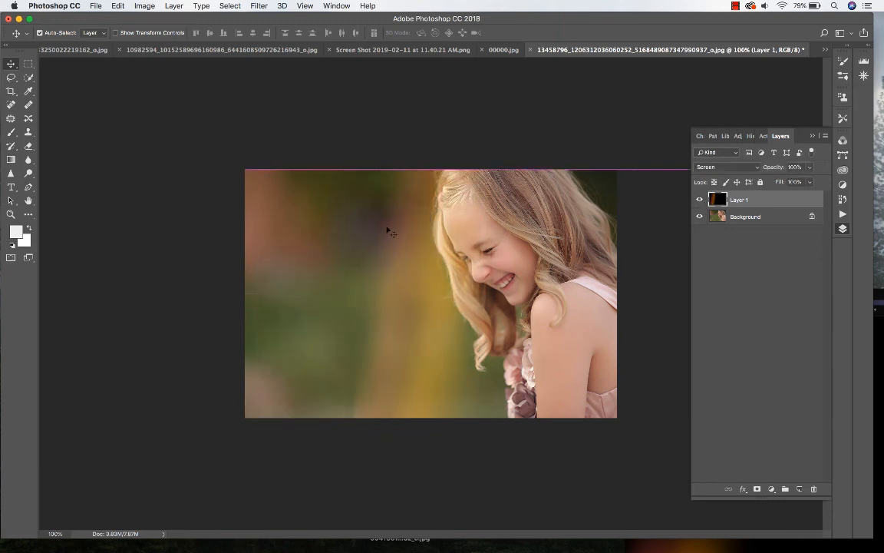
{"action": "left_click_drag", "start_coordinate": [388, 232], "coordinate": [319, 285]}
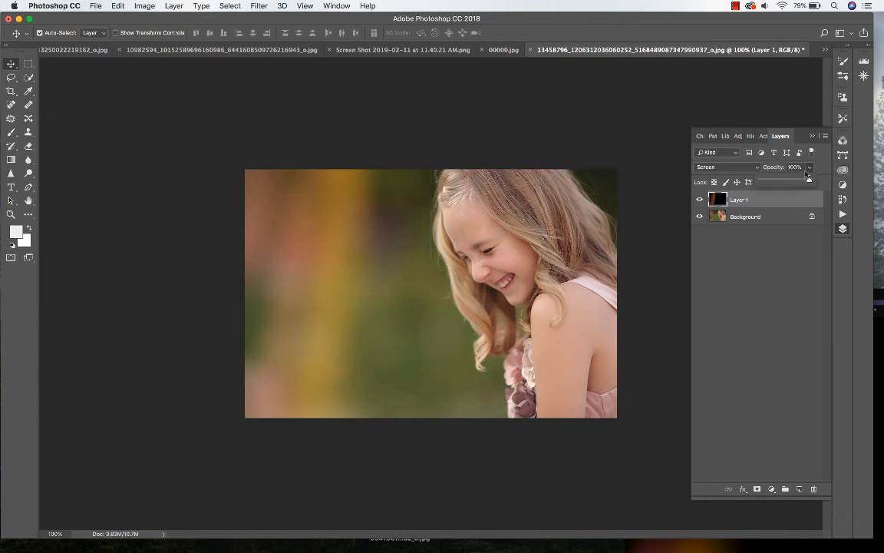
{"action": "left_click_drag", "start_coordinate": [808, 175], "coordinate": [795, 174]}
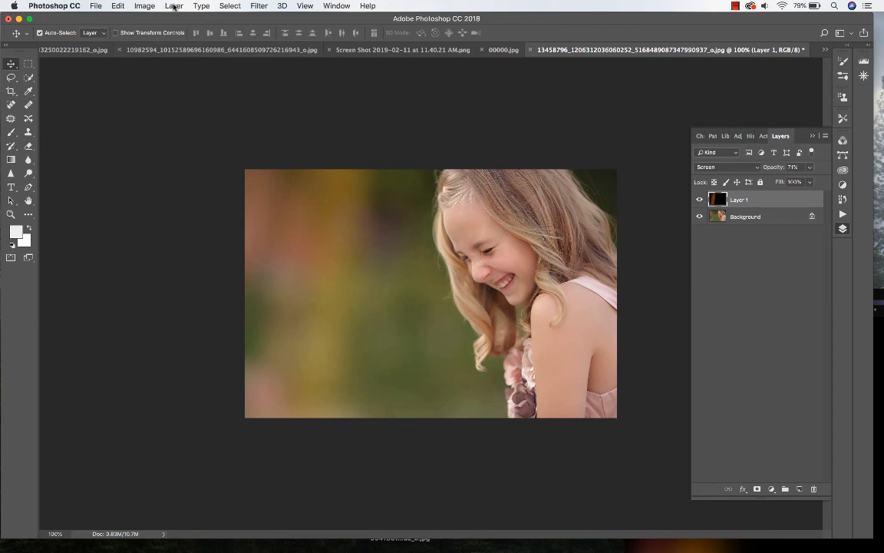
{"action": "left_click", "coordinate": [813, 489]}
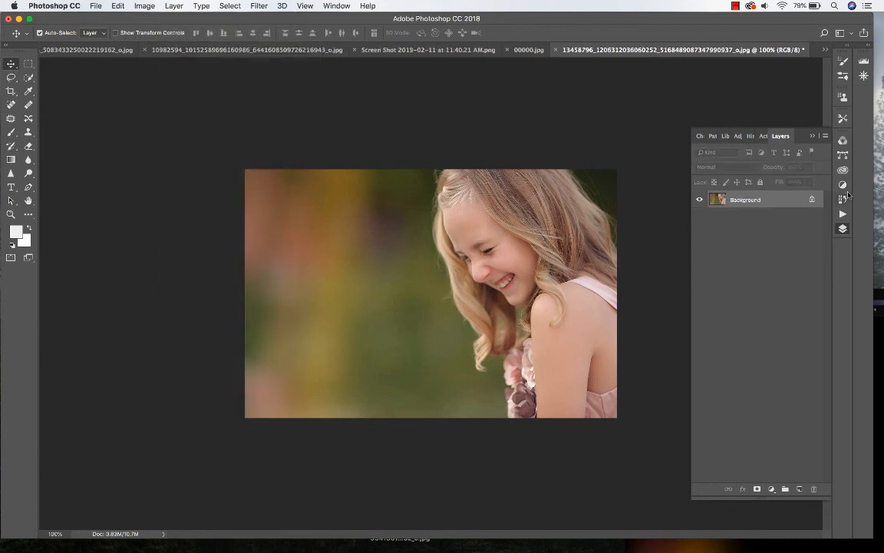